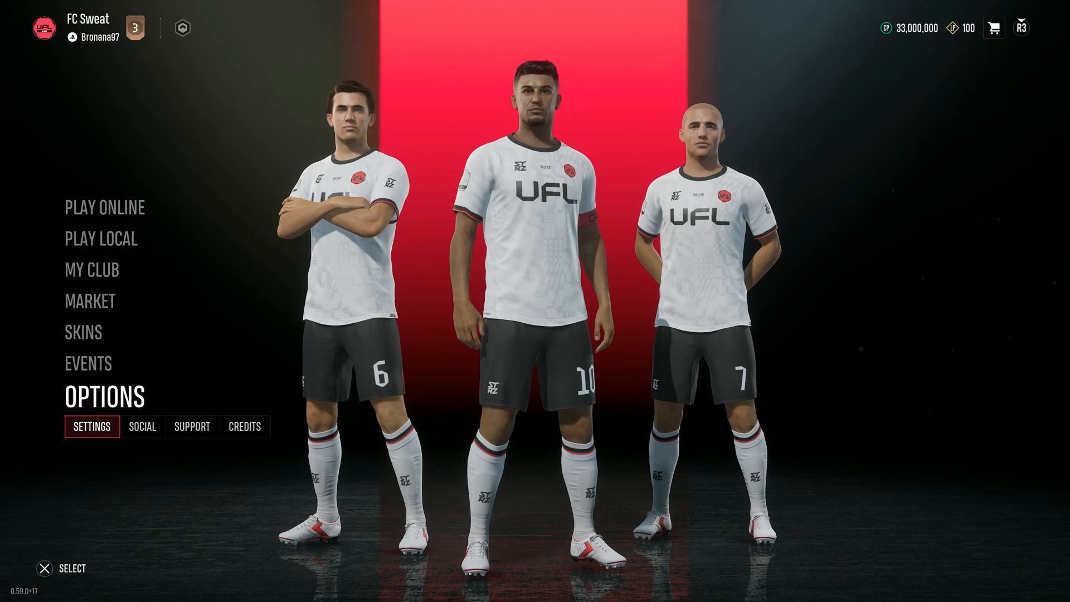
# Open the game settings from the main menu and move to the HUD options.
pyautogui.click(91, 426)
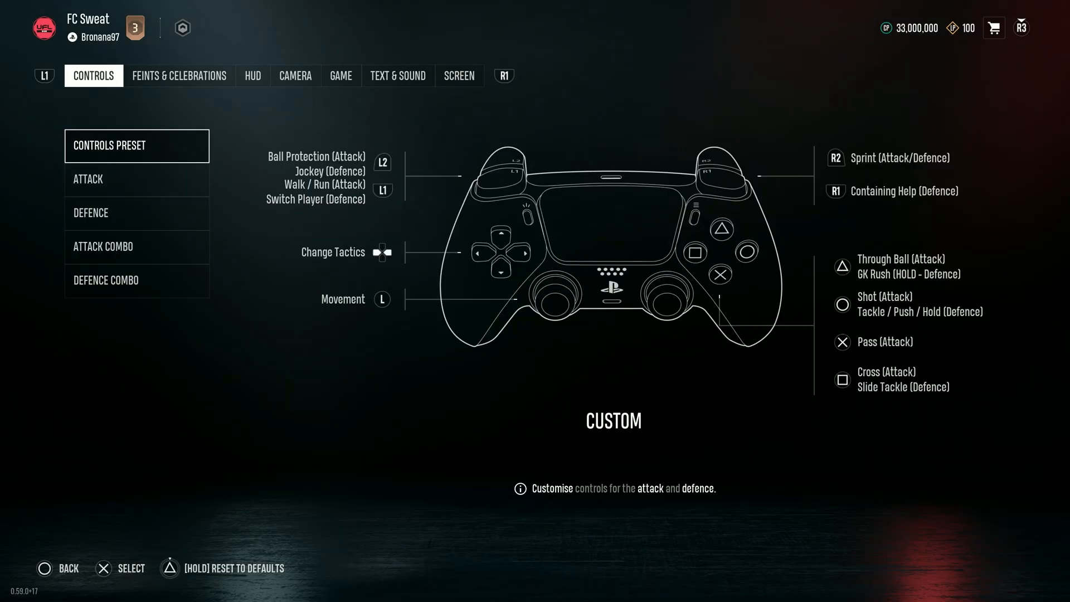
pyautogui.click(252, 76)
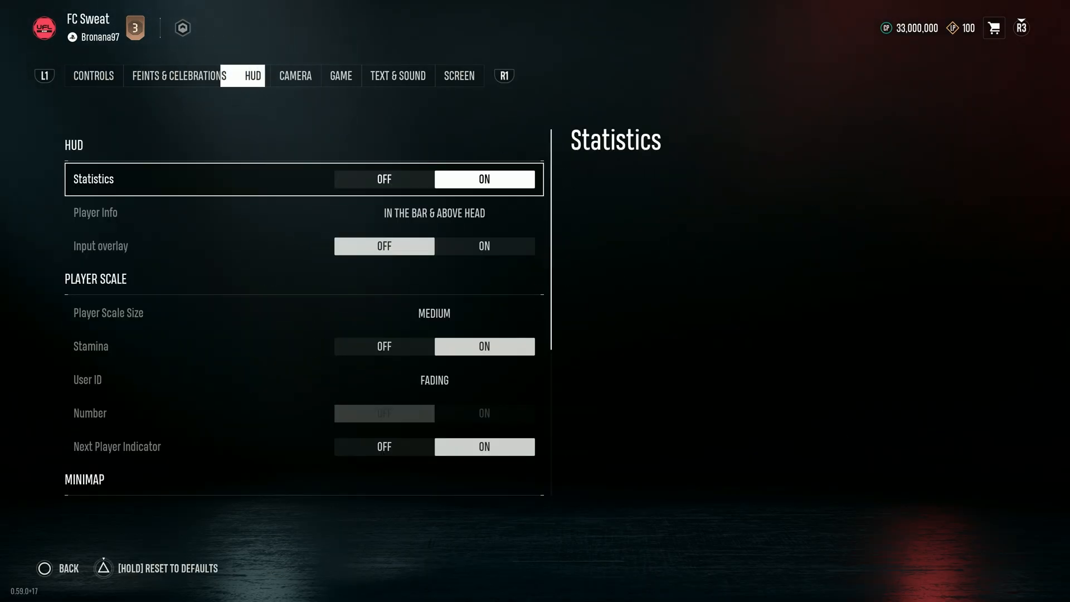
# Advance through the settings tabs to reach the Screen brightness calibration.
pyautogui.click(460, 76)
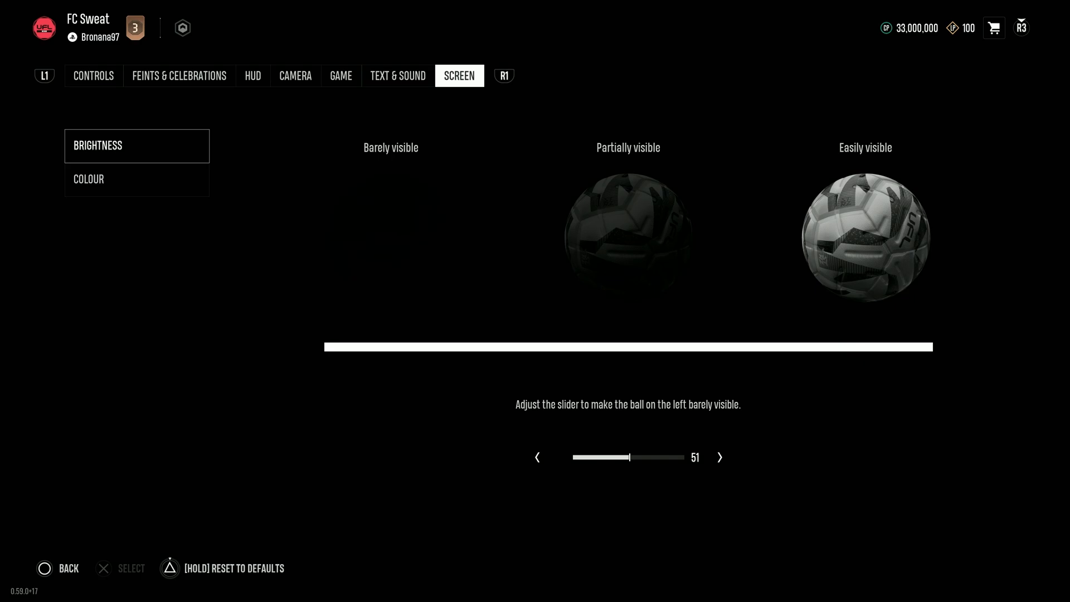
# Nudge the Brightness slider between 51 and 54, settling on 53 with the left ball faintly visible.
pyautogui.click(720, 457)
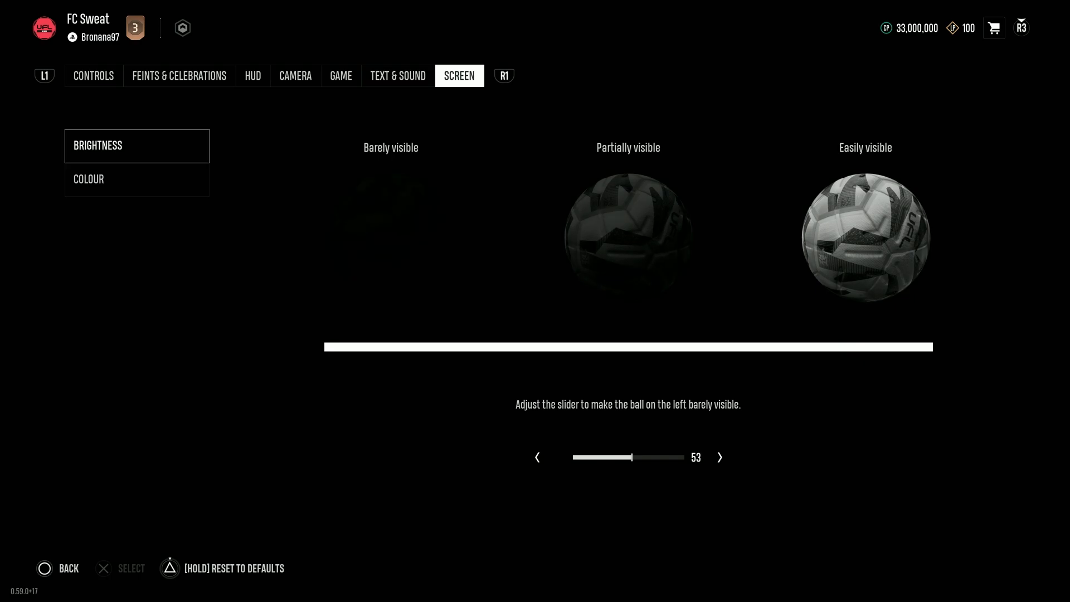
pyautogui.click(720, 457)
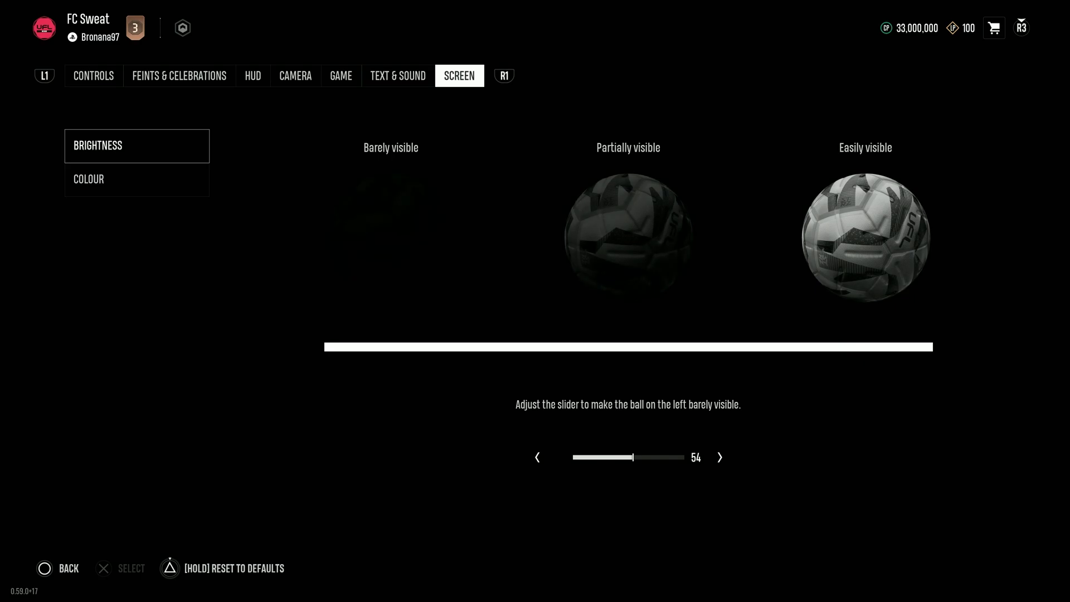
pyautogui.click(538, 457)
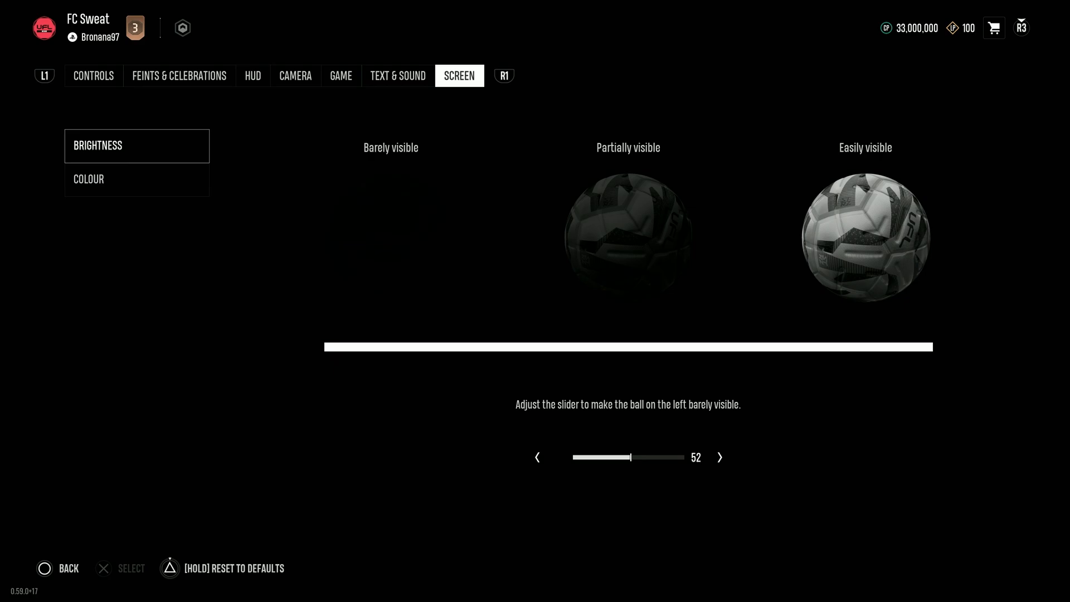
pyautogui.click(720, 457)
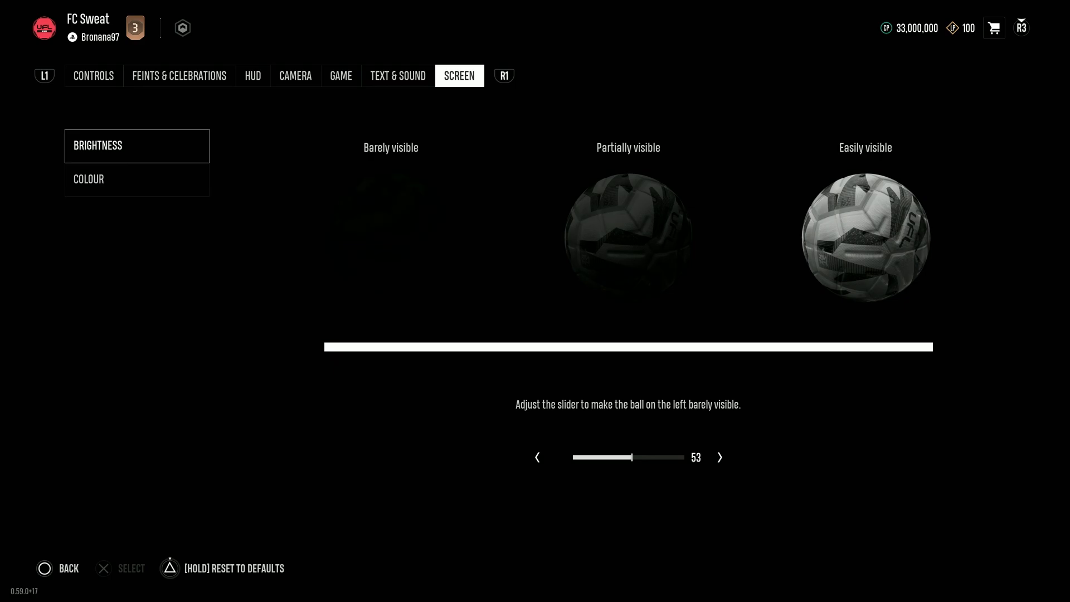